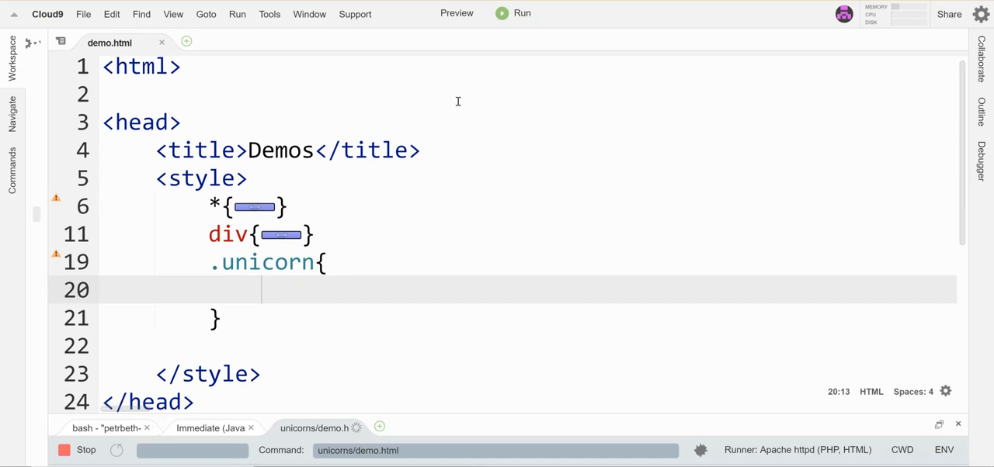
Add float:left; to the .unicorn rule after checking the rendered demo page.
{"action": "scroll", "scroll_direction": "down", "scroll_amount": 3}
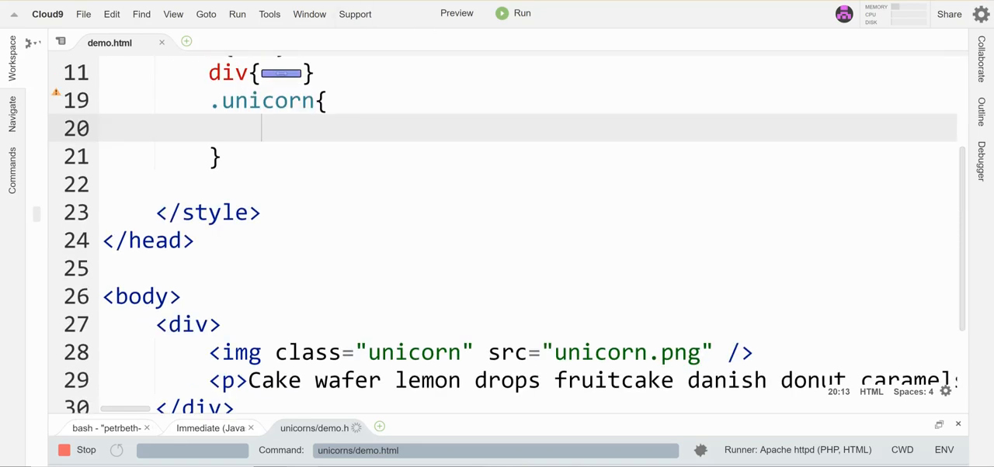
{"action": "left_click", "coordinate": [456, 13]}
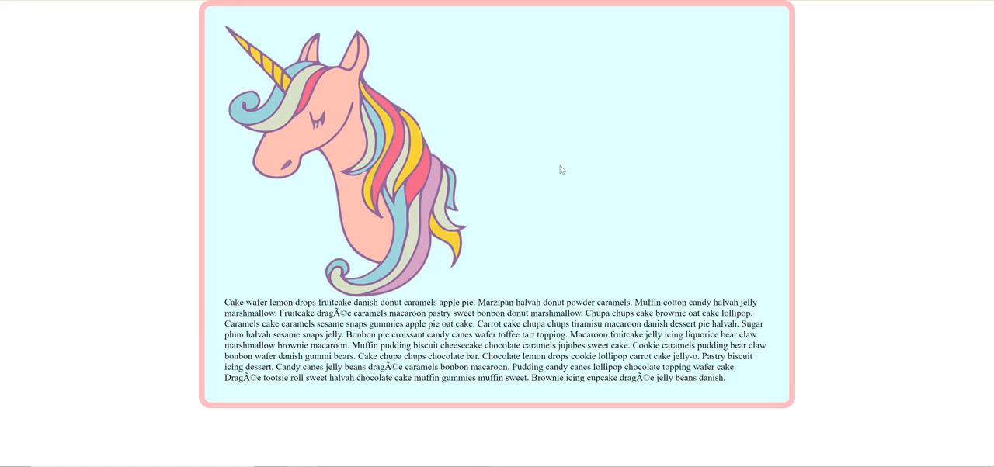
{"action": "mouse_move", "coordinate": [596, 197]}
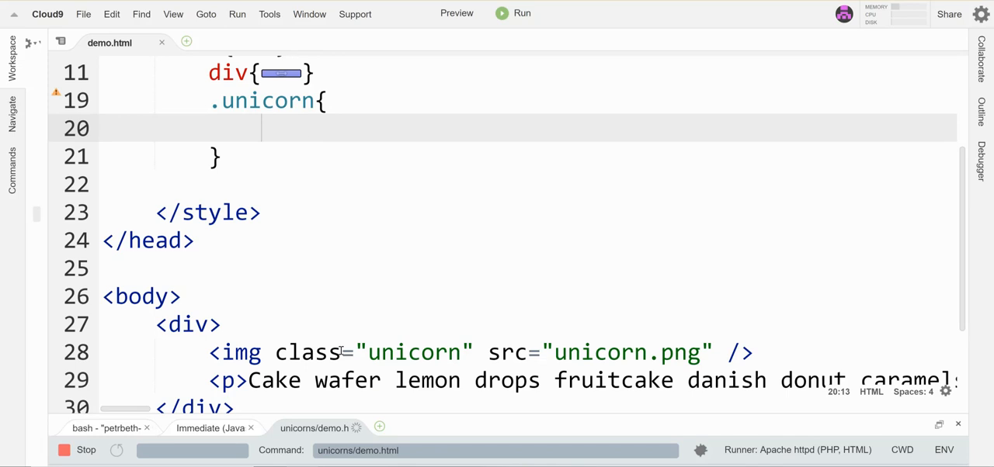
{"action": "mouse_move", "coordinate": [334, 211]}
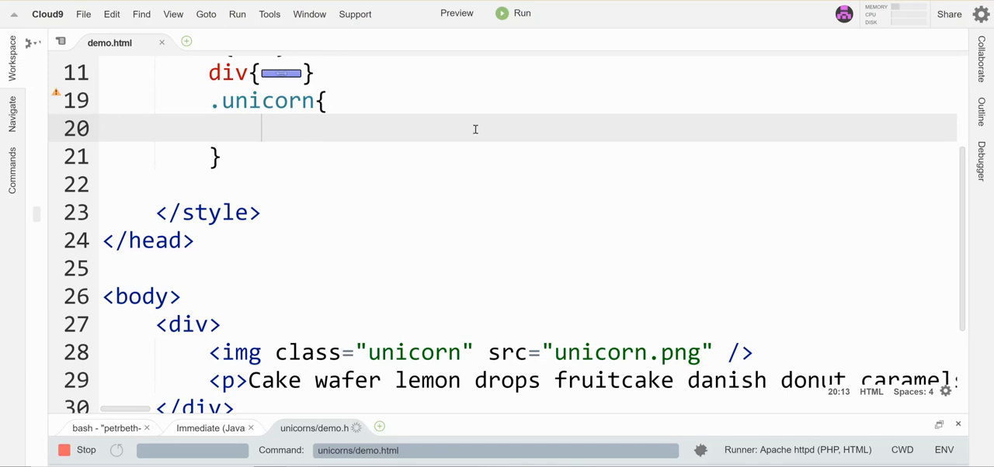
{"action": "type", "text": "floa"}
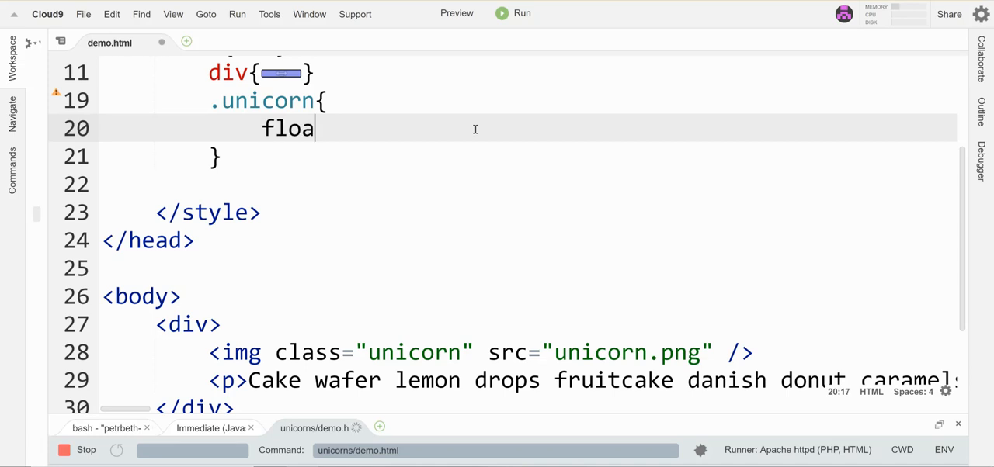
{"action": "type", "text": "t:left;"}
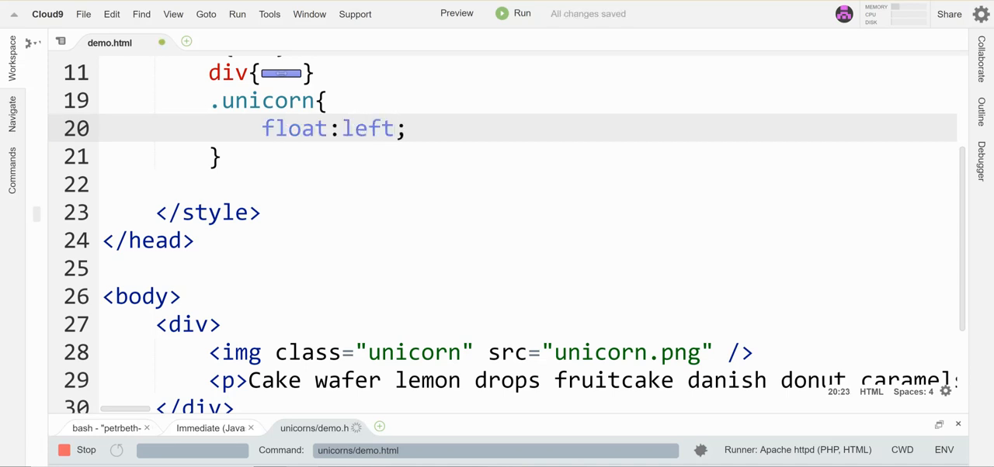
{"action": "left_click", "coordinate": [456, 13]}
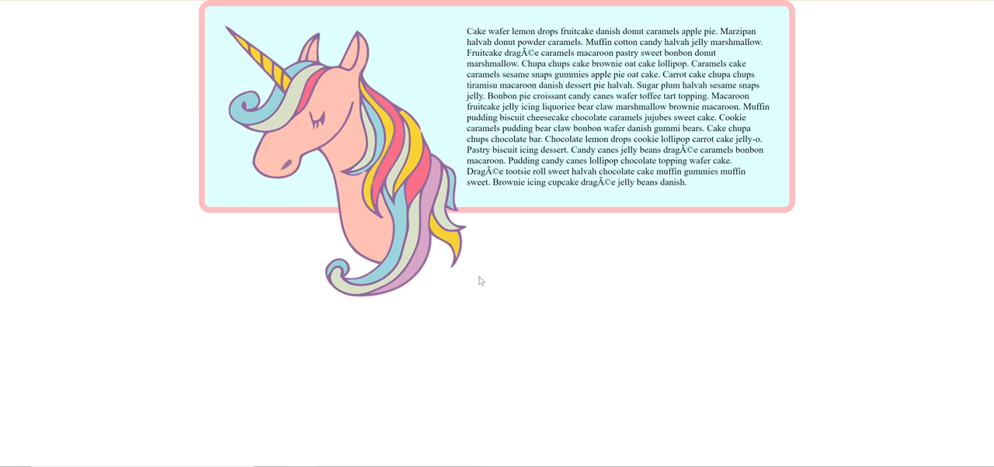
{"action": "mouse_move", "coordinate": [503, 54]}
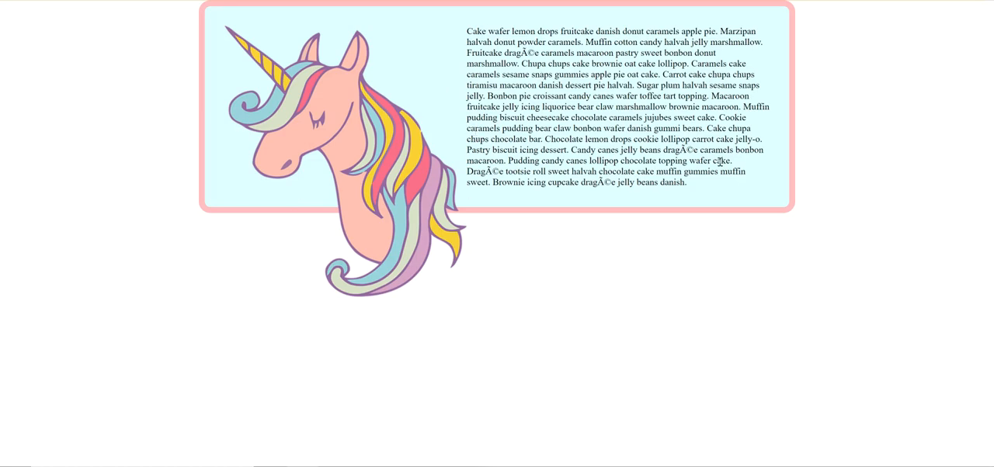
{"action": "mouse_move", "coordinate": [602, 44]}
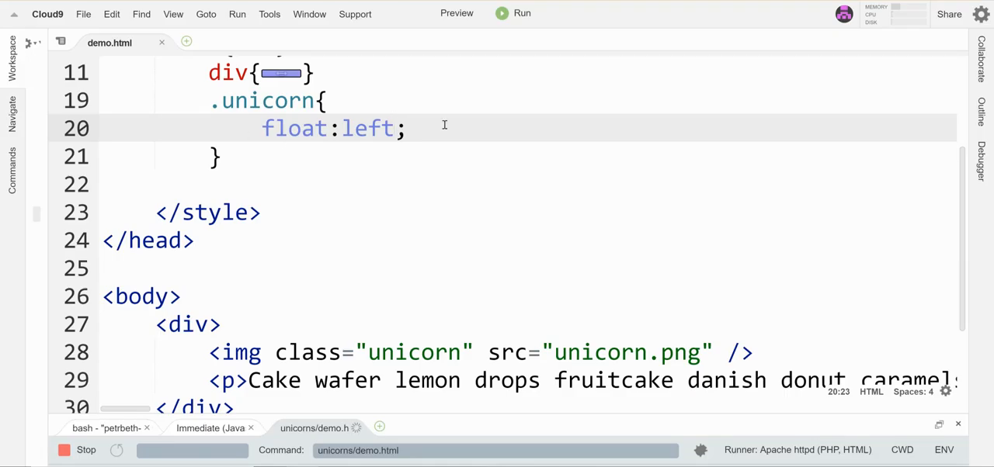
Add shape-outside:url("unicorn.png"); on a new line beneath float:left.
{"action": "key", "text": "enter"}
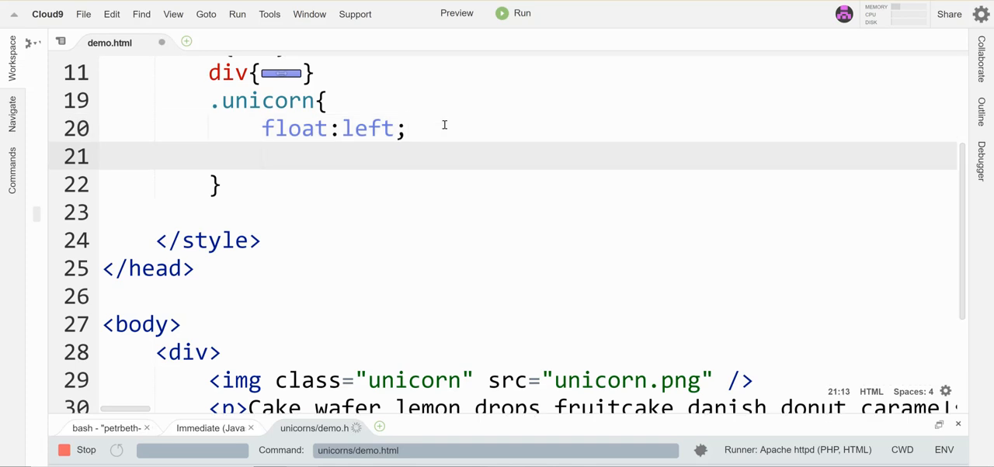
{"action": "type", "text": "shape-"}
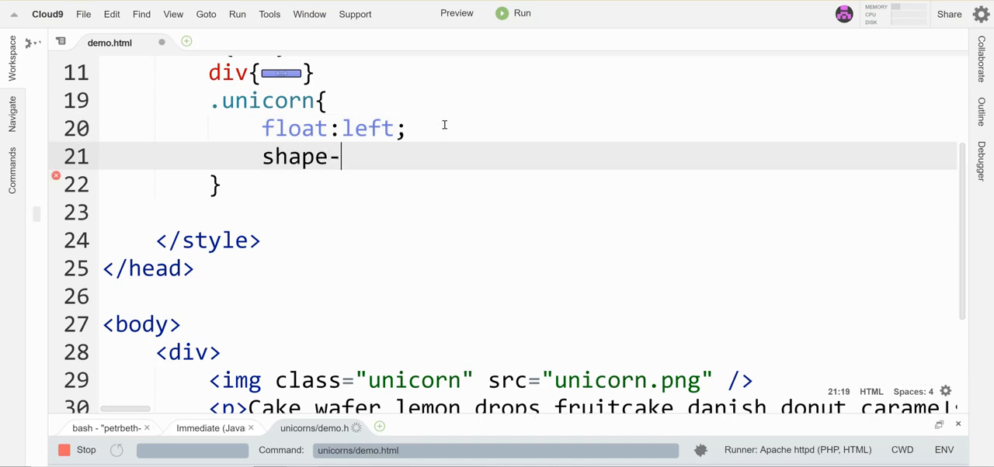
{"action": "type", "text": "outside:"}
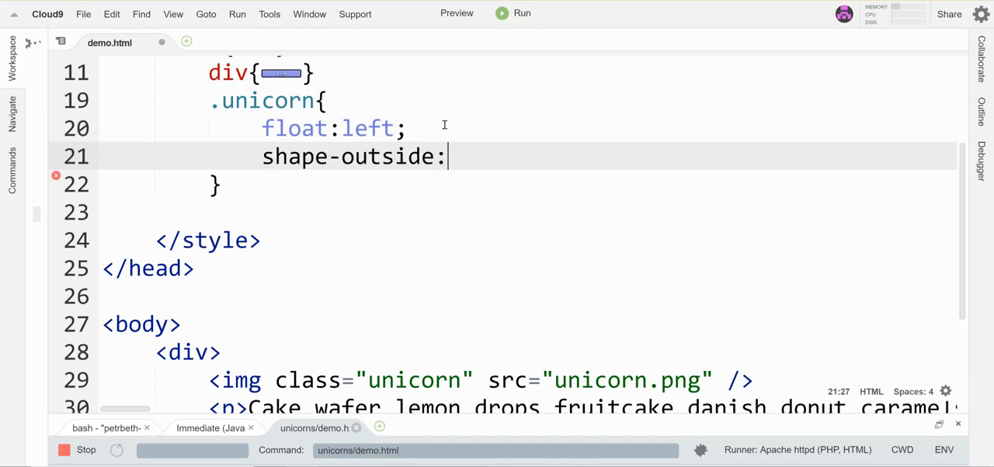
{"action": "type", "text": "url"}
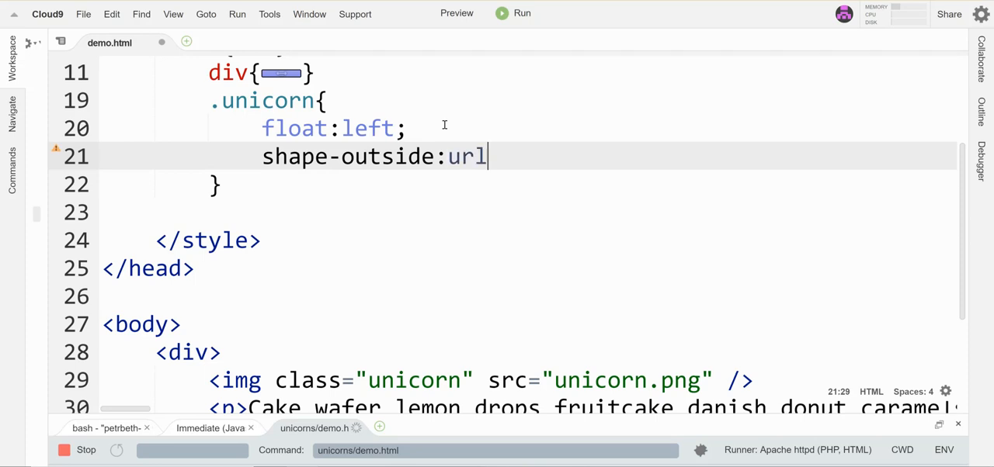
{"action": "type", "text": "(\"un\""}
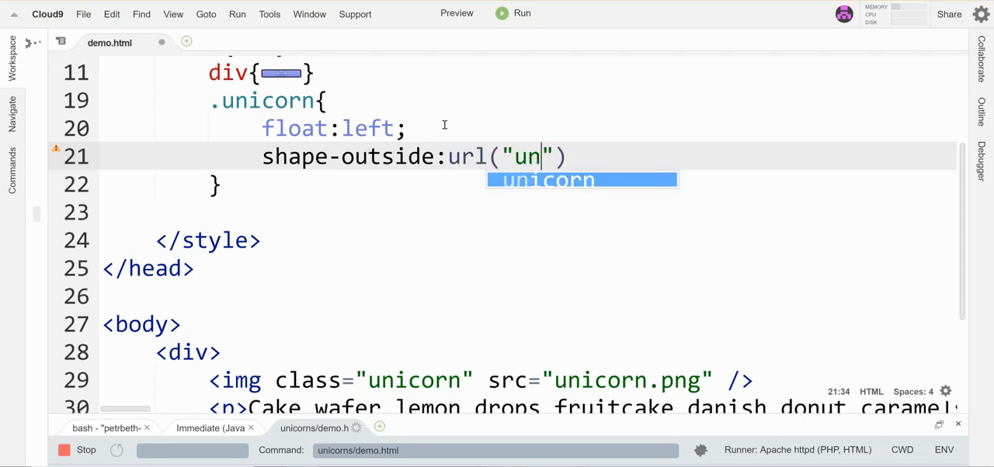
{"action": "type", "text": "icorn.png"}
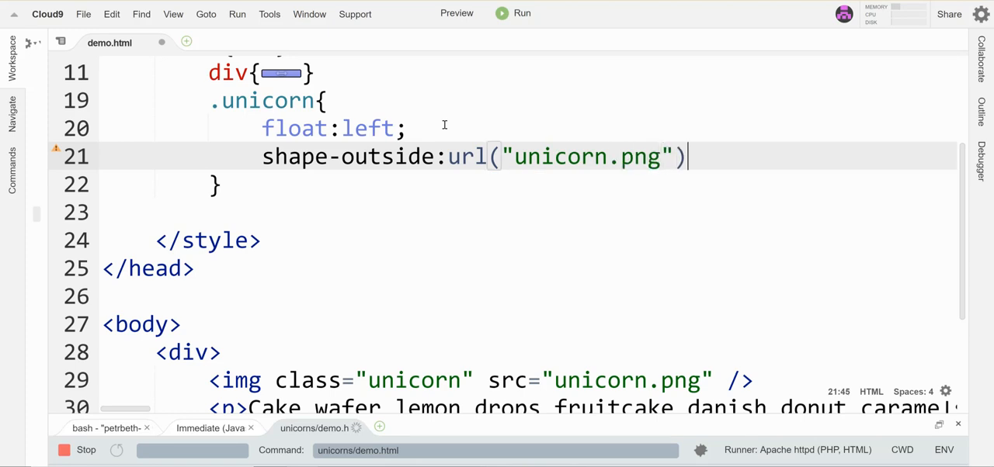
{"action": "type", "text": ";"}
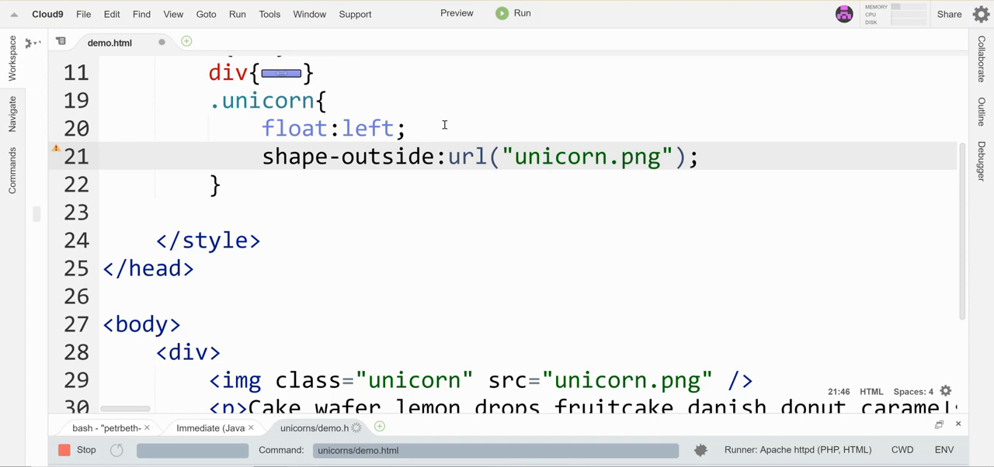
{"action": "key", "text": "Enter"}
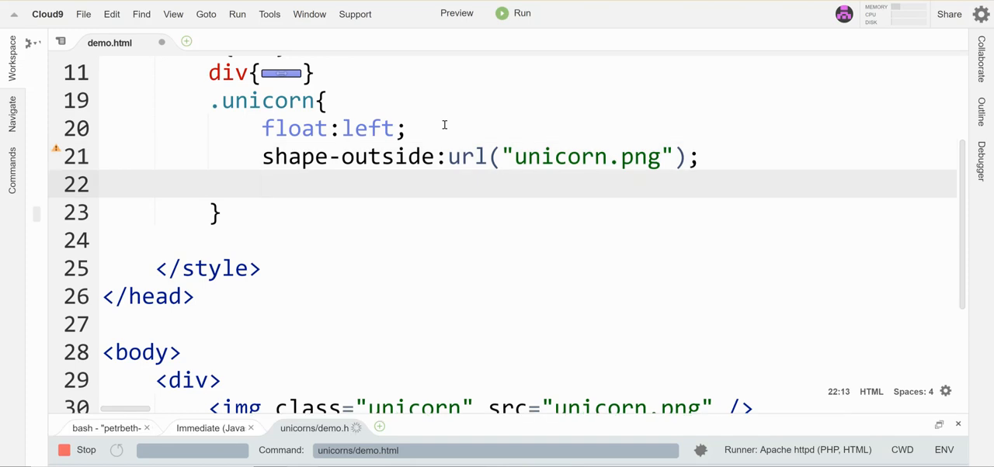
Add shape-threshold:1; after the shape-outside declaration.
{"action": "type", "text": "shape-thre"}
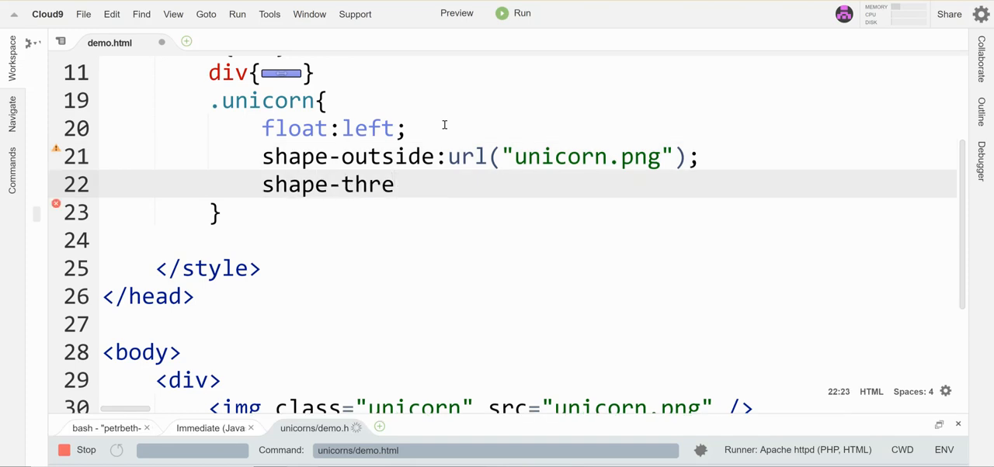
{"action": "type", "text": "shod"}
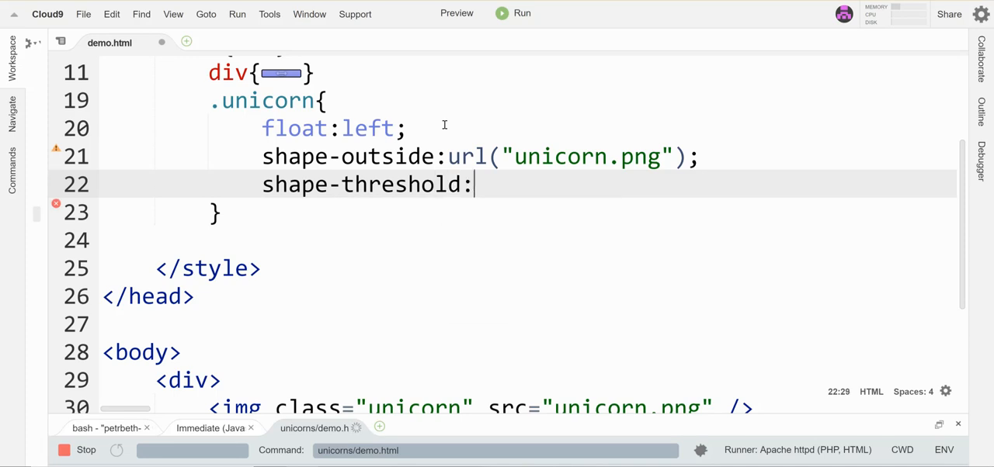
{"action": "type", "text": "1;"}
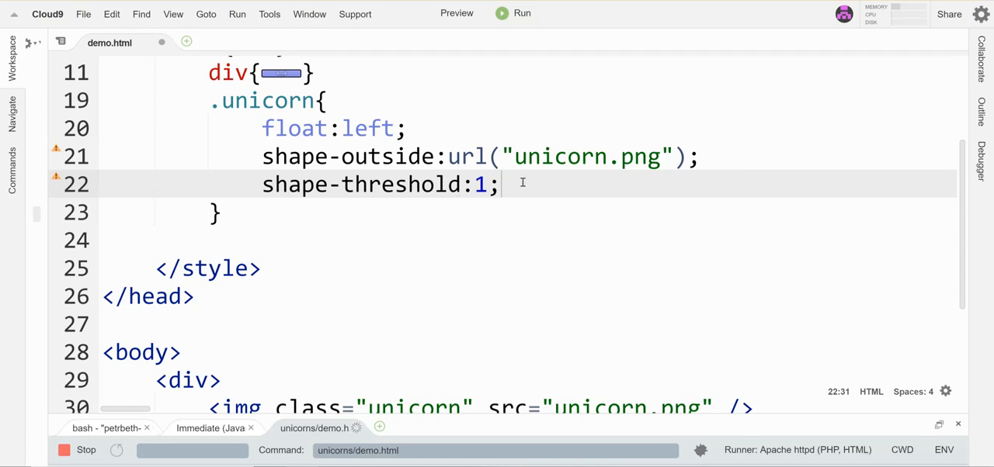
{"action": "mouse_move", "coordinate": [659, 189]}
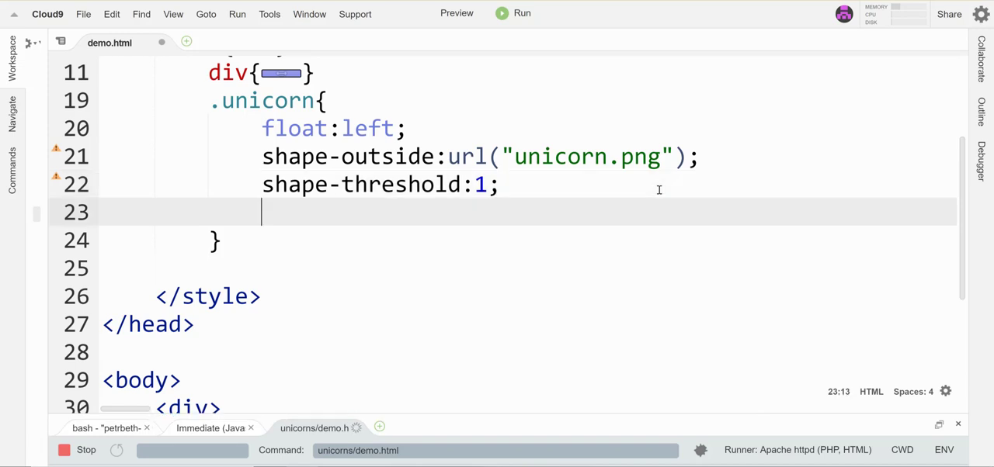
Add shape-margin:2%; beneath shape-threshold and let the file autosave.
{"action": "type", "text": "shape-"}
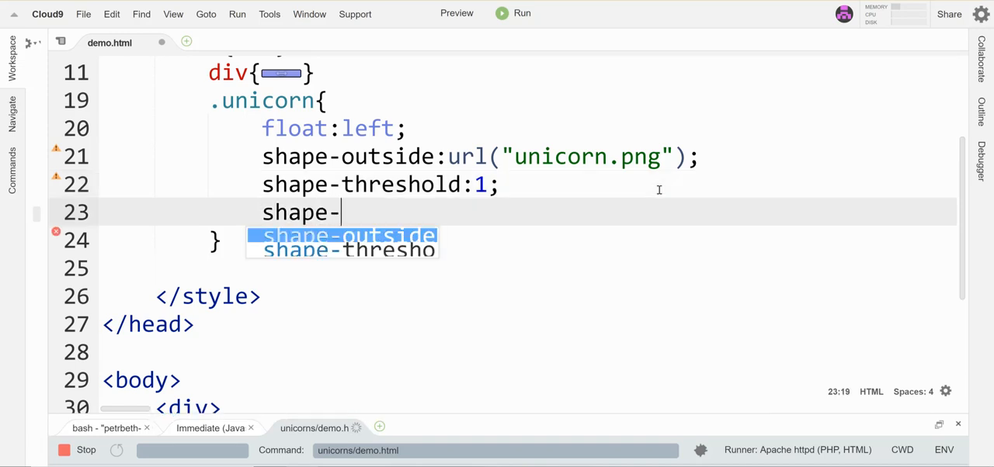
{"action": "type", "text": "margin:"}
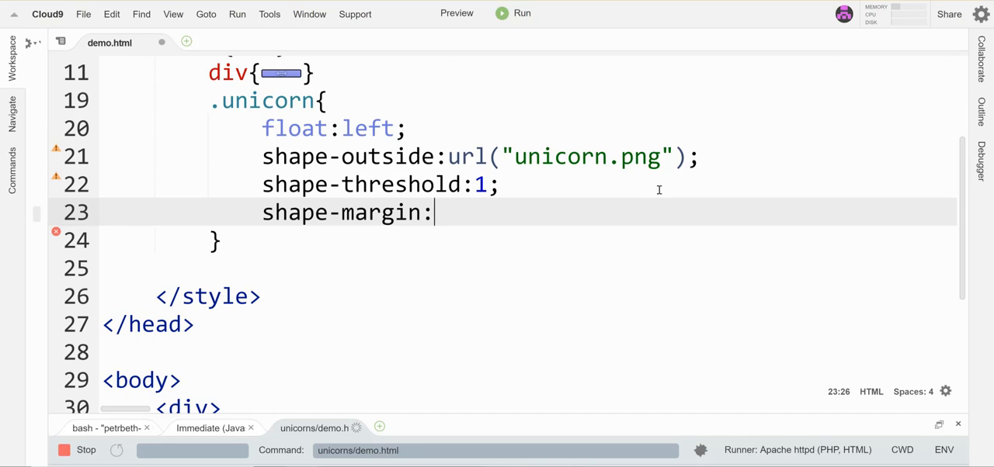
{"action": "type", "text": "2"}
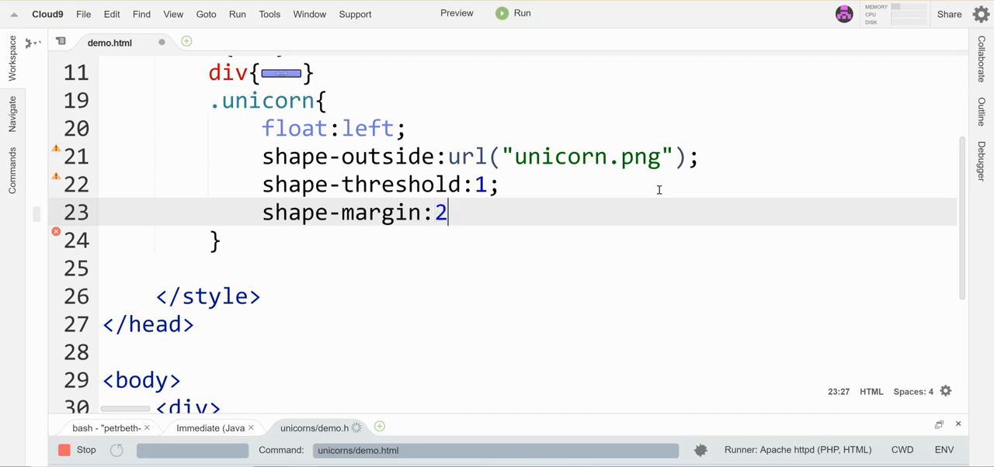
{"action": "type", "text": "%;"}
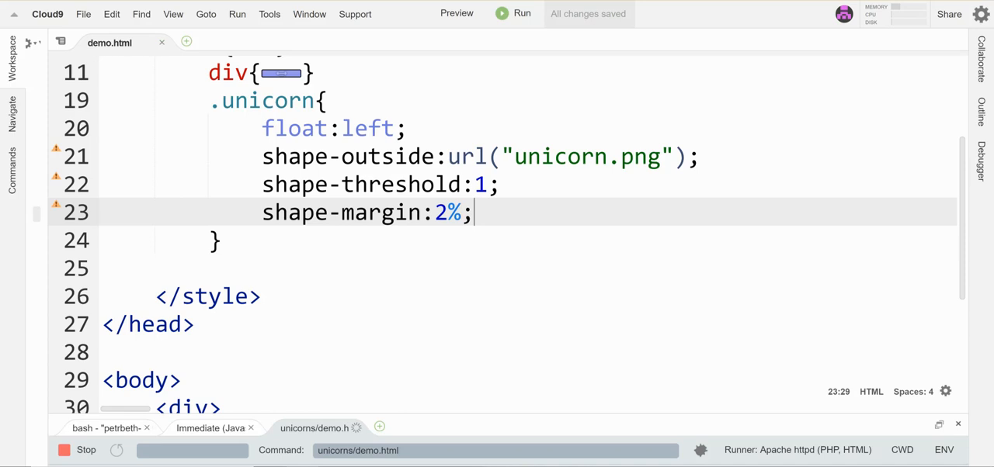